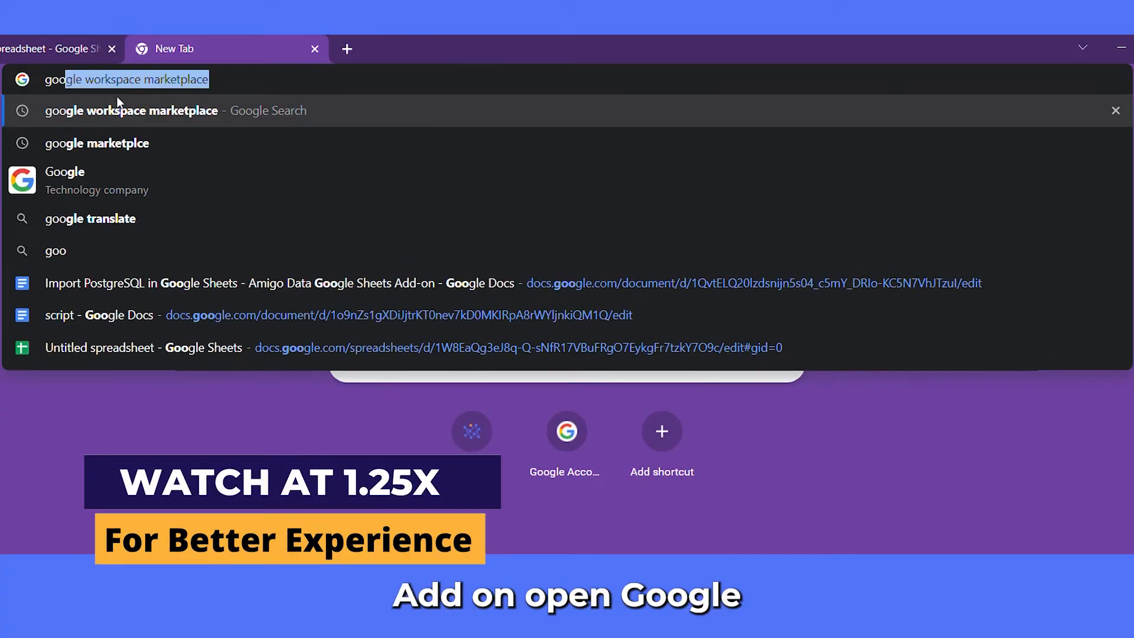
mouse_move(122, 119)
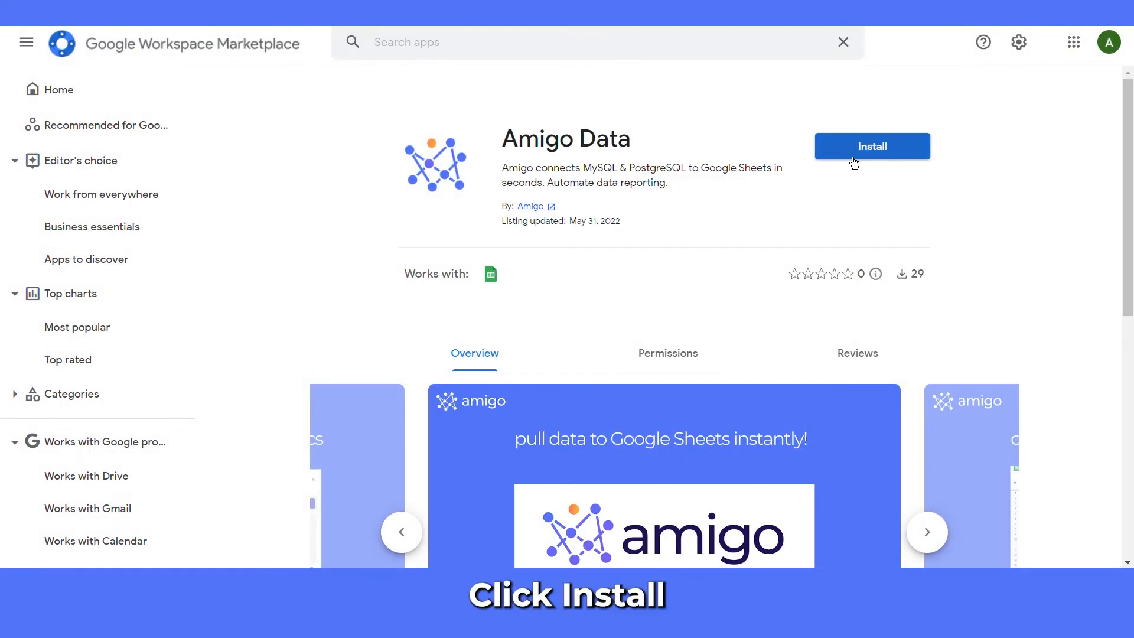
Install the Amigo Data add-on from Marketplace and grant its permissions
left_click(872, 146)
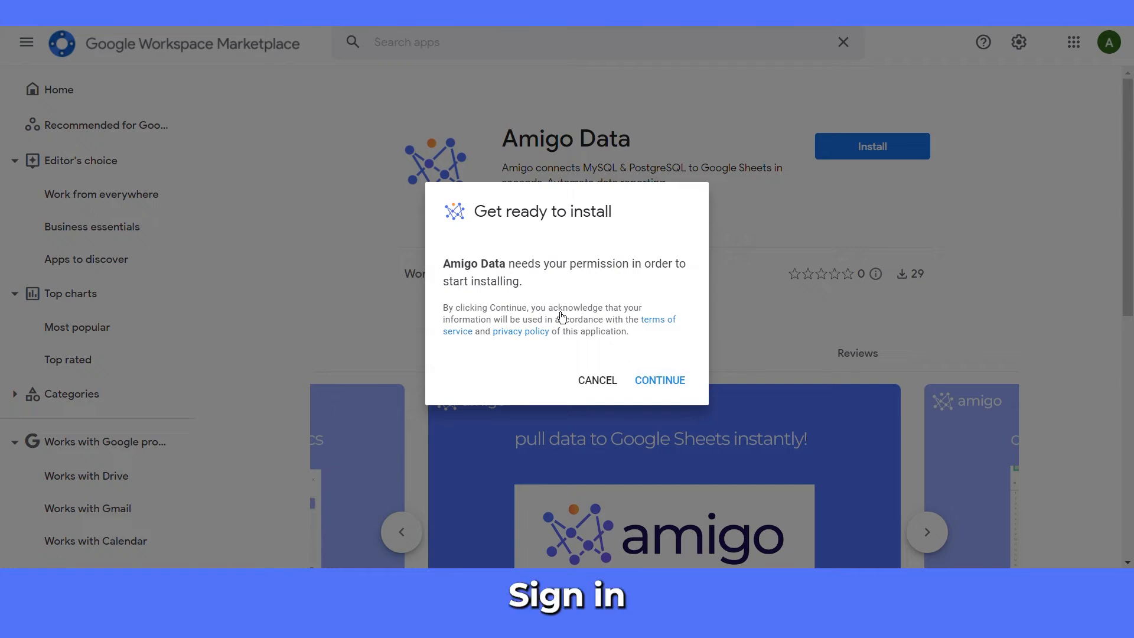
mouse_move(637, 468)
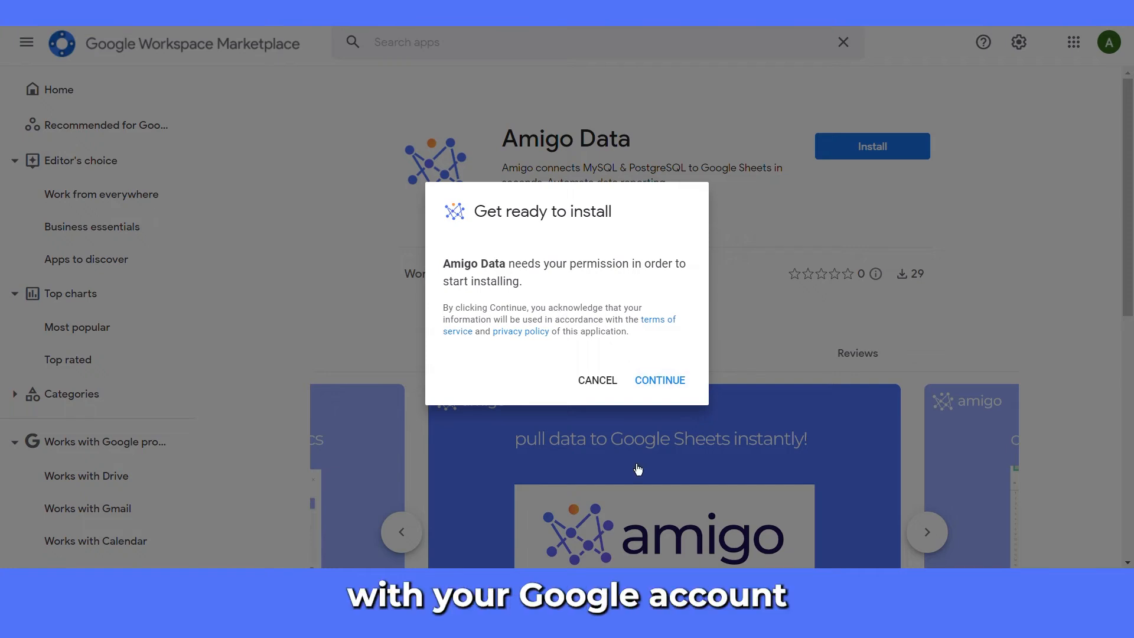
left_click(659, 381)
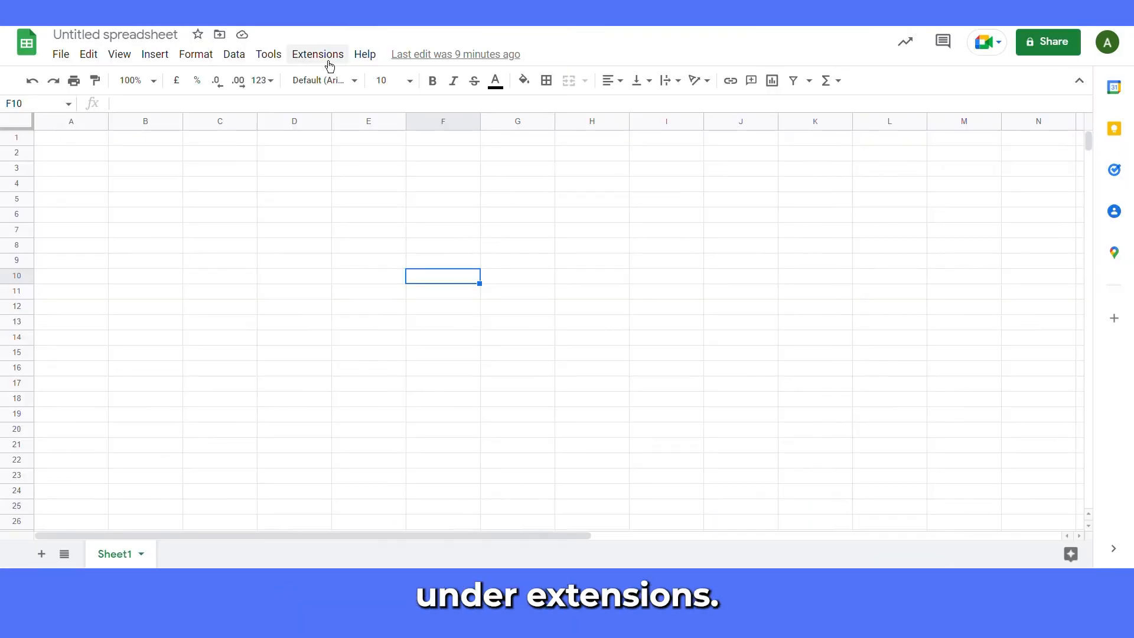
Open Extensions > Amigo Data > Connect to show MySQL, PostgreSQL and Custom API sources
left_click(317, 54)
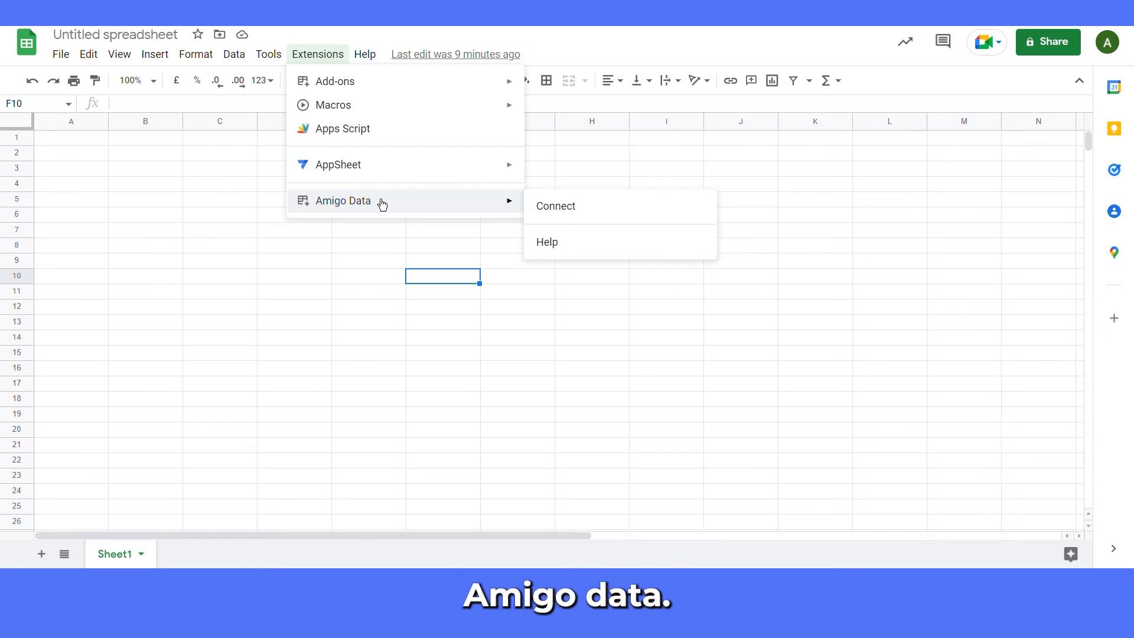
mouse_move(564, 210)
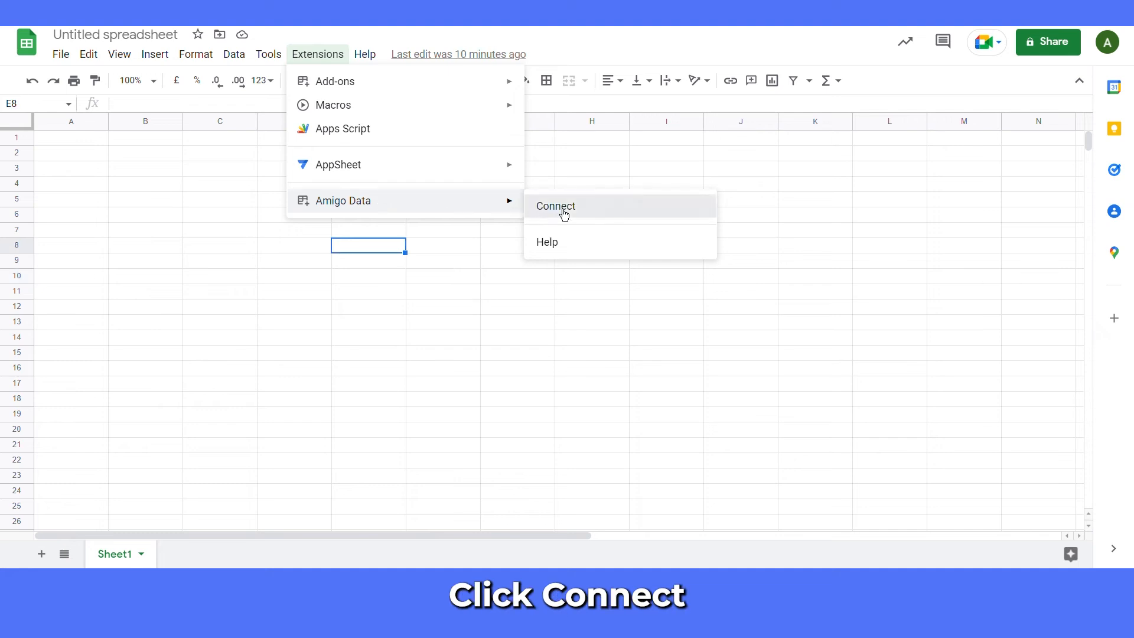
left_click(555, 206)
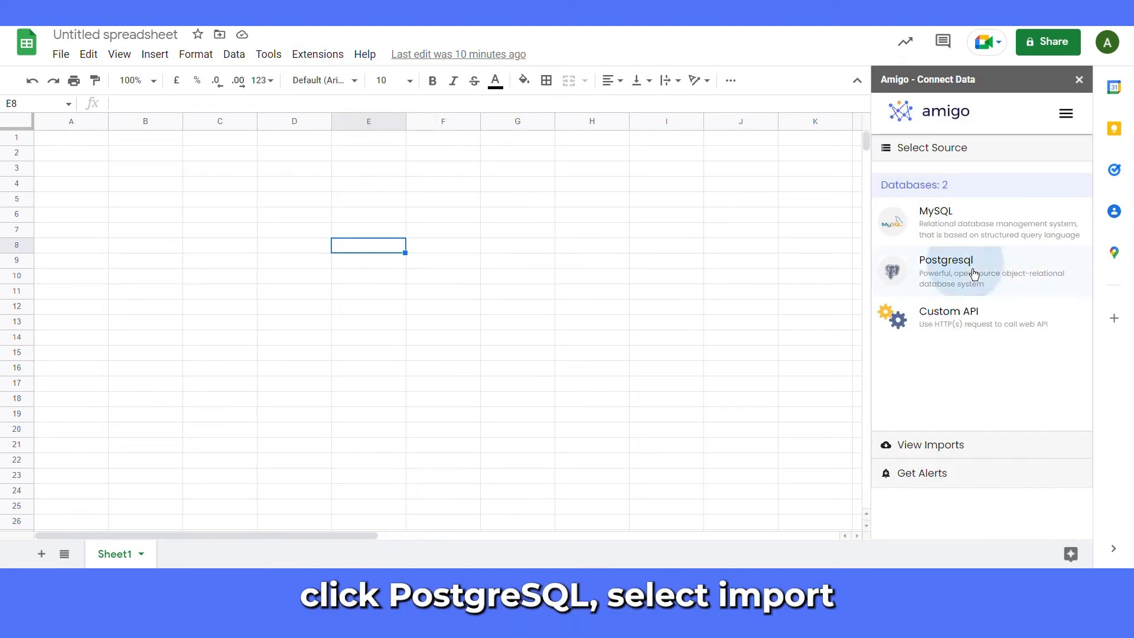
Choose PostgreSQL, enter connection details and project name 'test', and connect
left_click(980, 271)
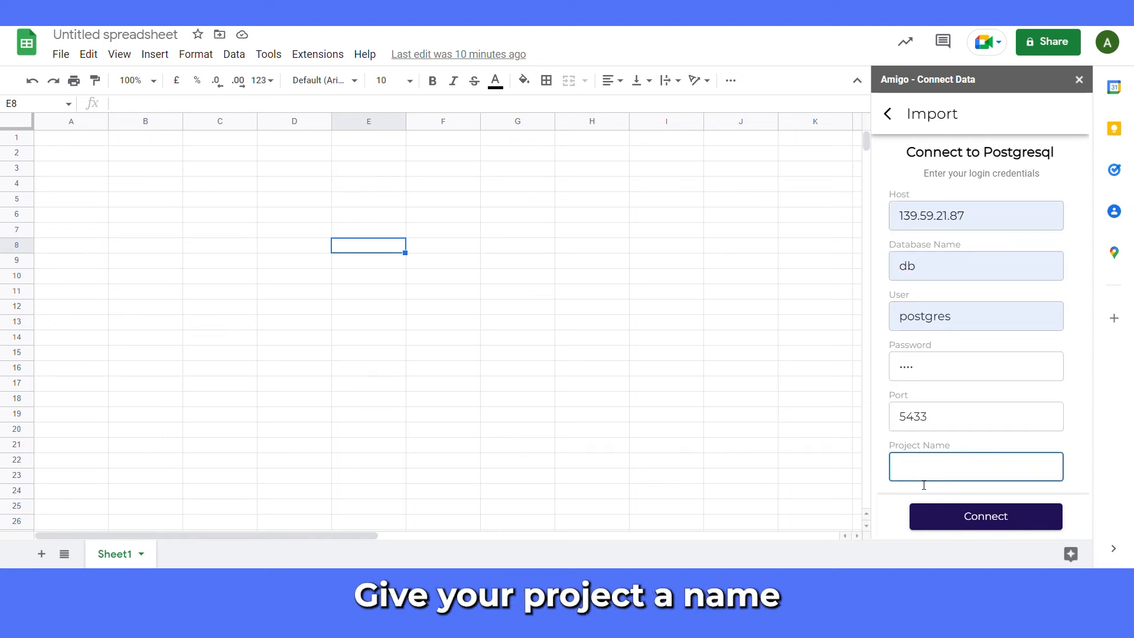
left_click(985, 515)
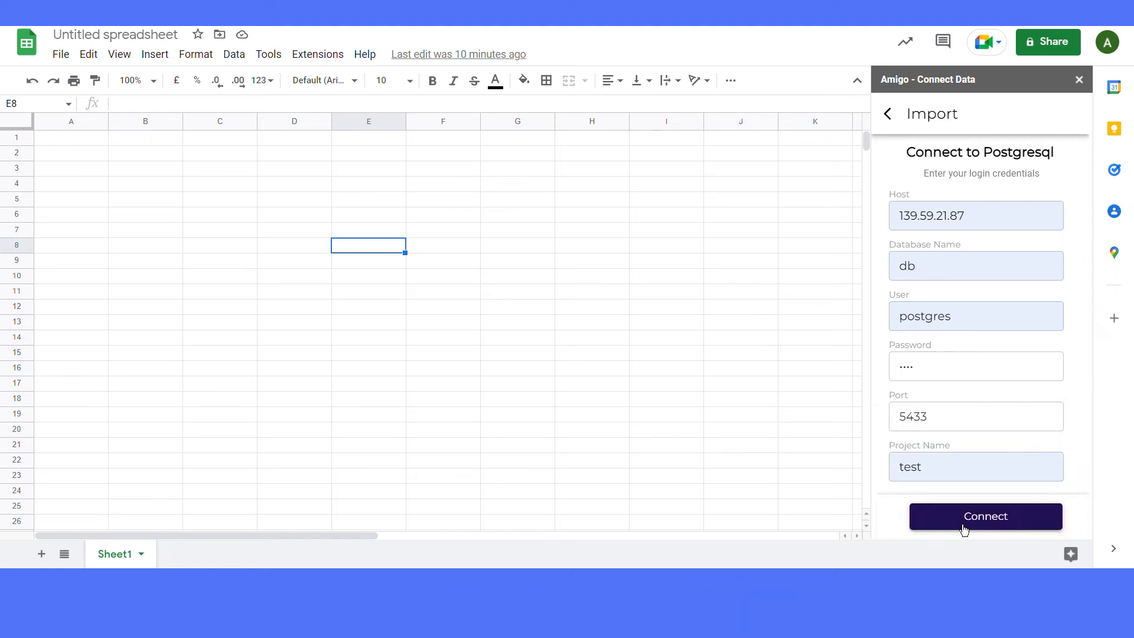
left_click(984, 515)
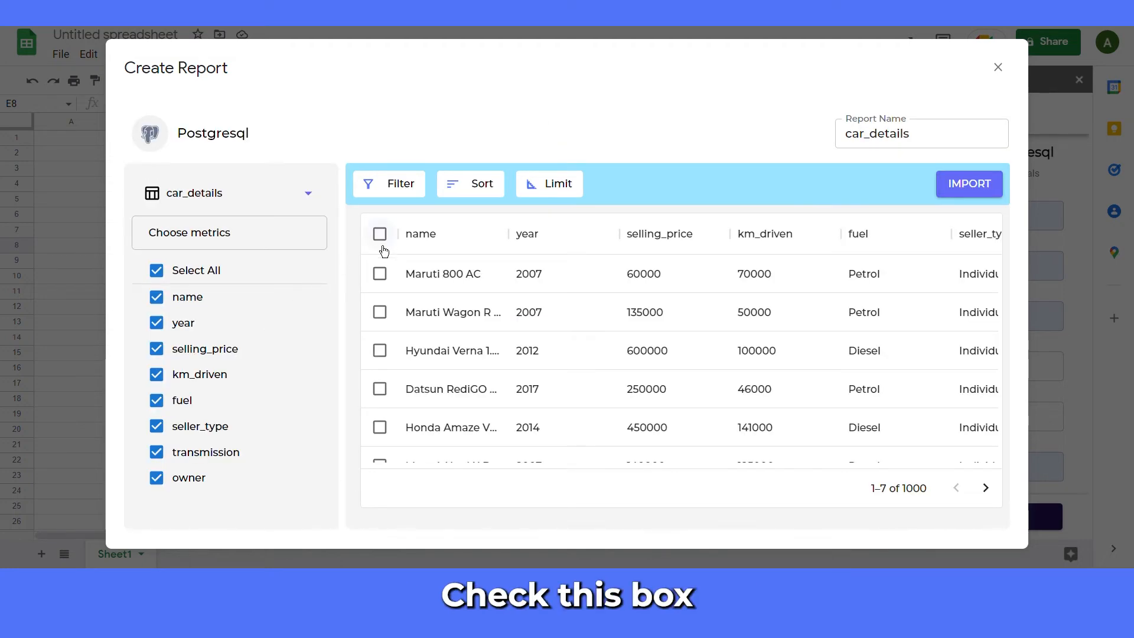
Select all car_details rows in Create Report and import them into a new sheet
left_click(380, 234)
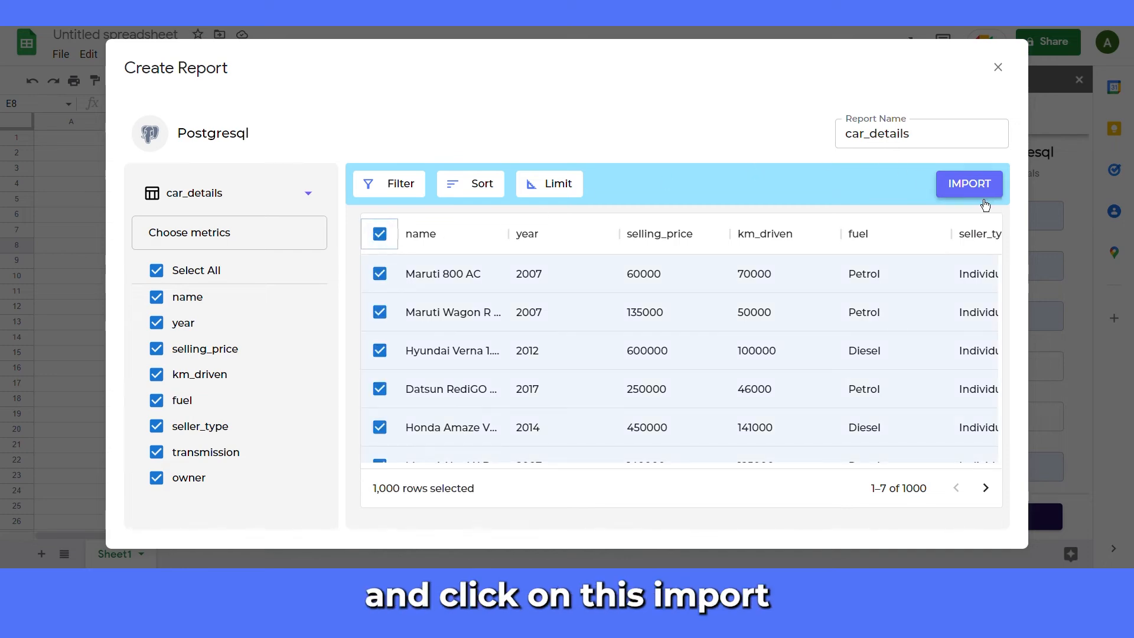
left_click(968, 183)
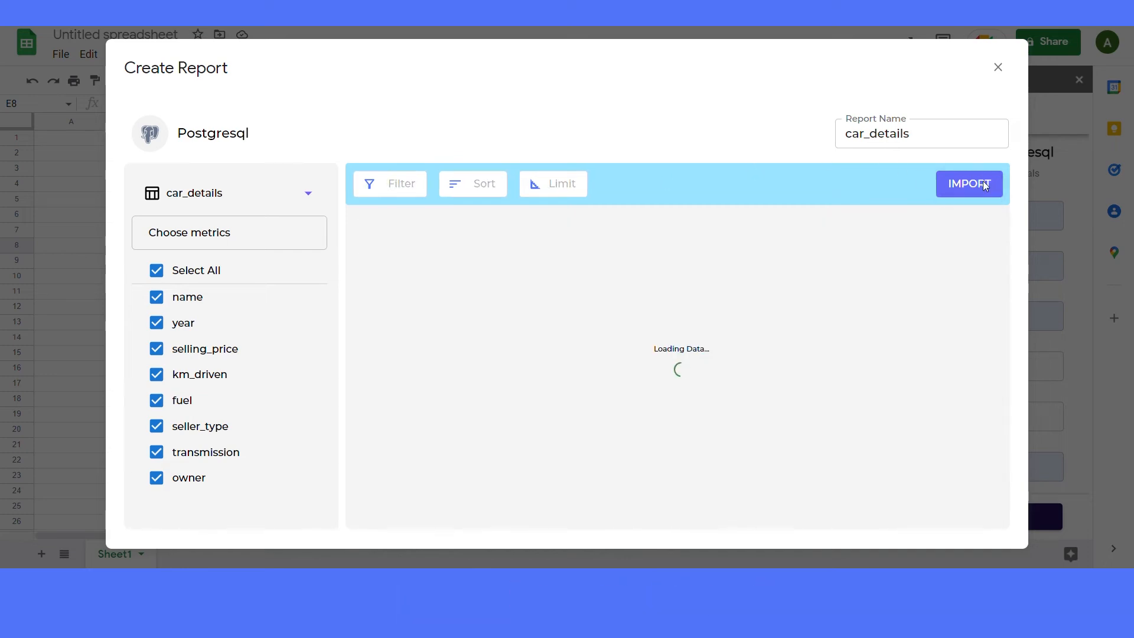
left_click(969, 183)
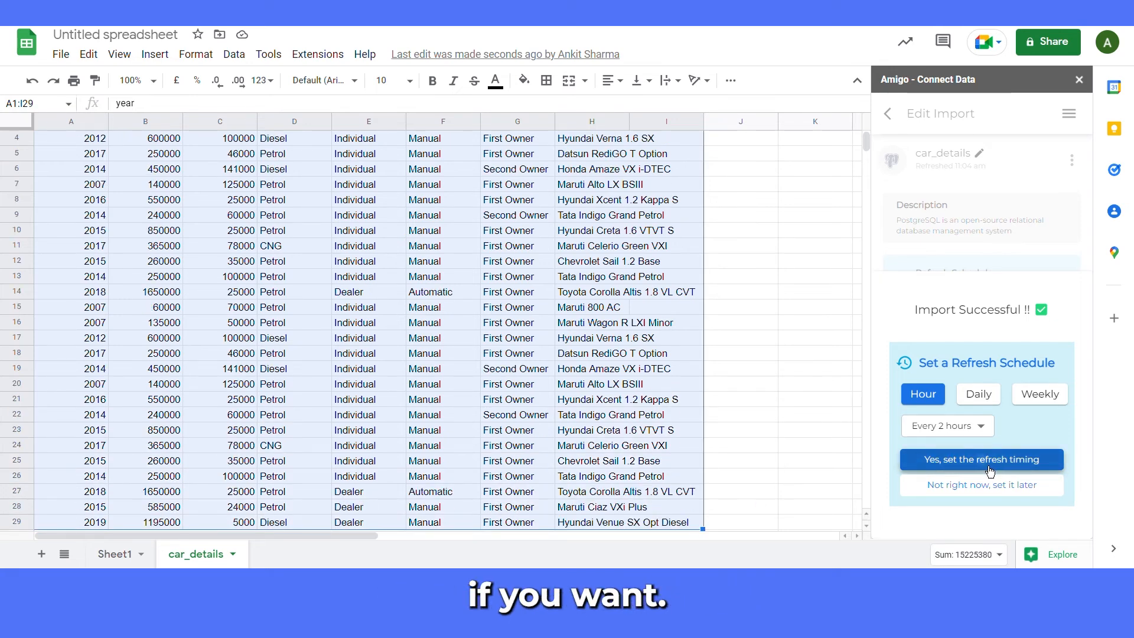
Confirm an hourly refresh schedule of every 2 hours for the car_details import
left_click(981, 485)
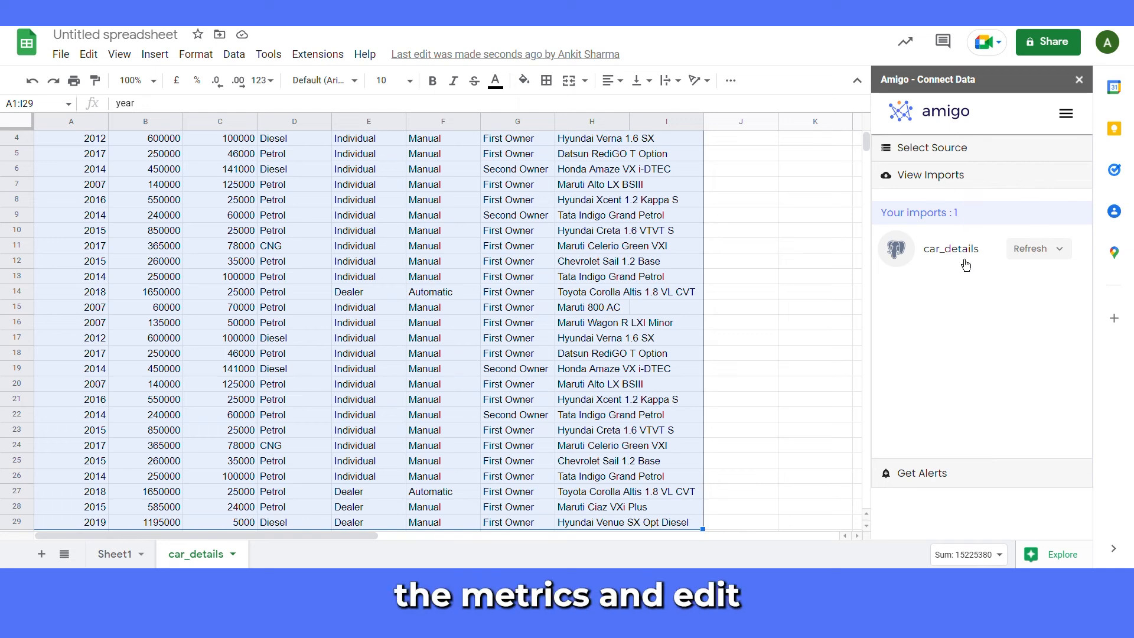